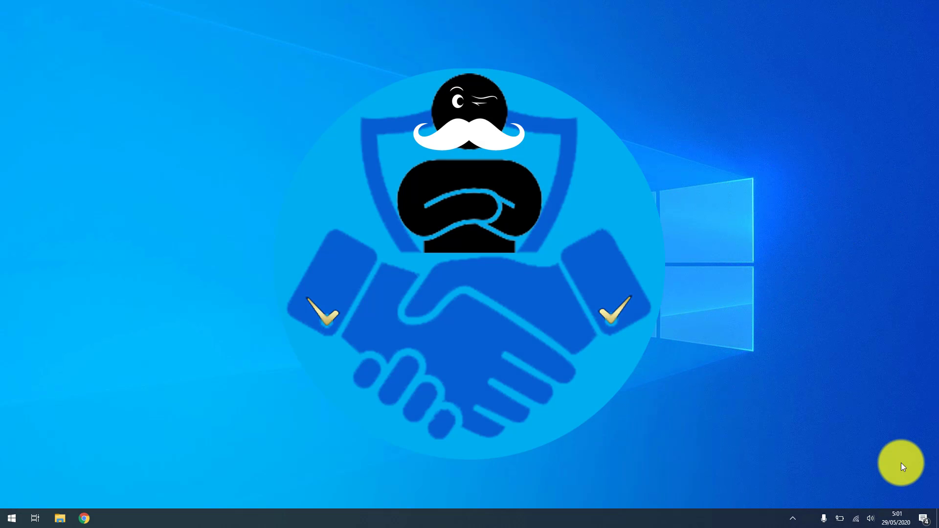
mouse_move(41, 66)
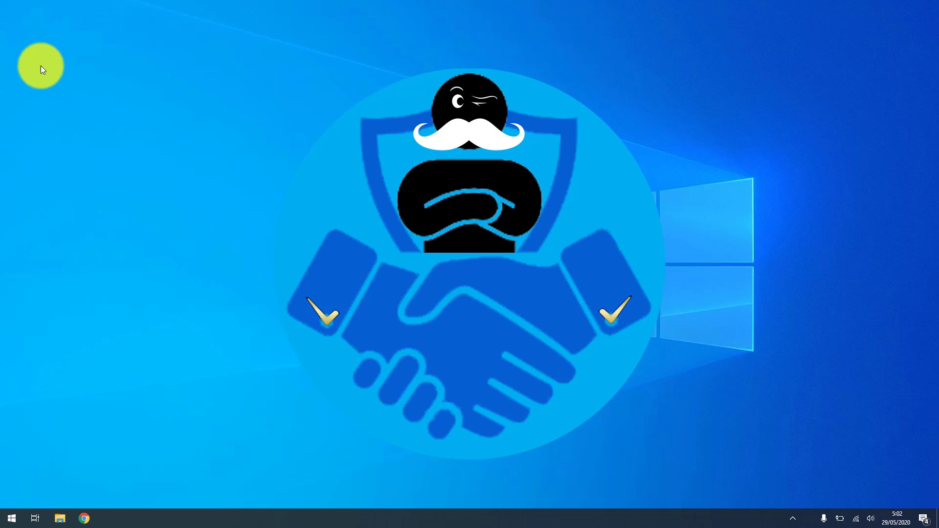
mouse_move(223, 217)
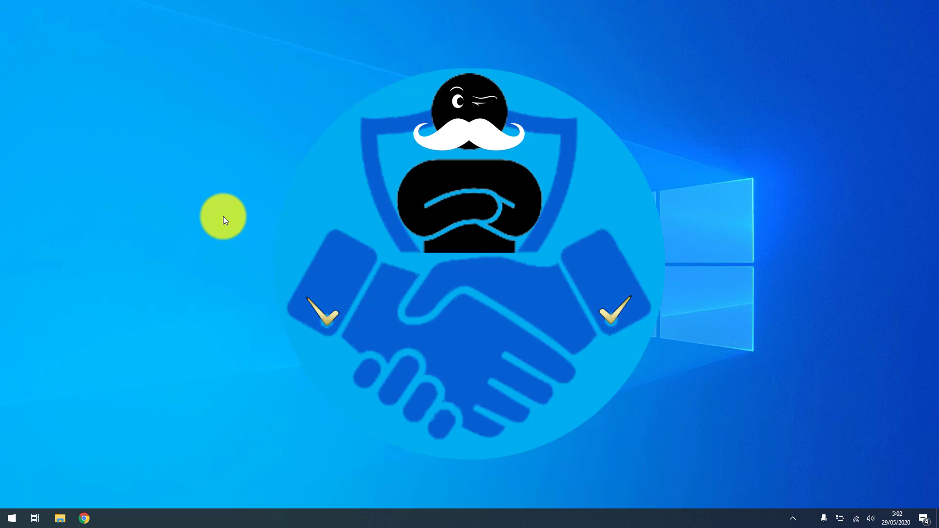
mouse_move(112, 108)
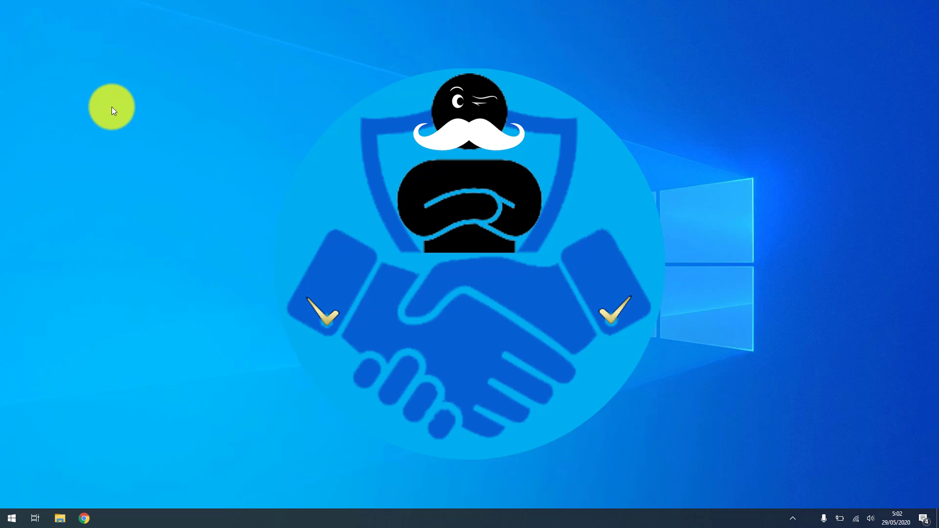
mouse_move(43, 35)
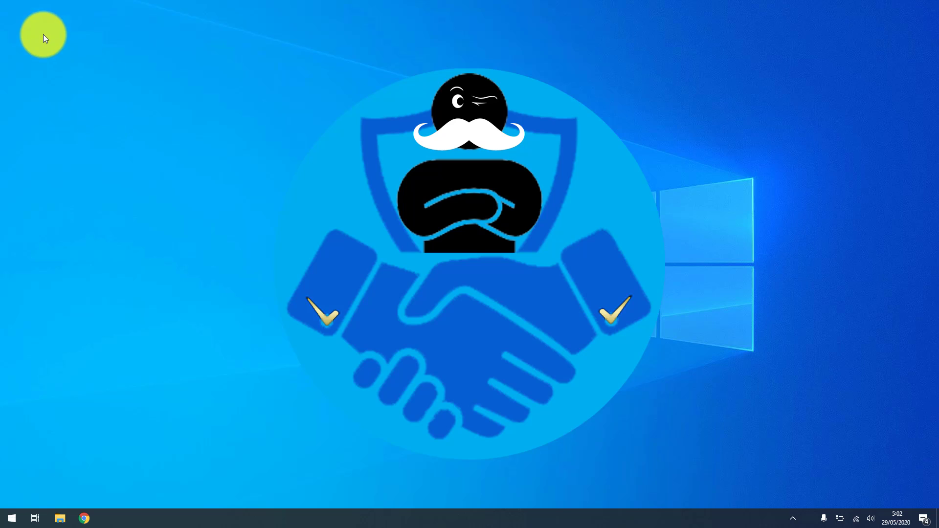
mouse_move(93, 262)
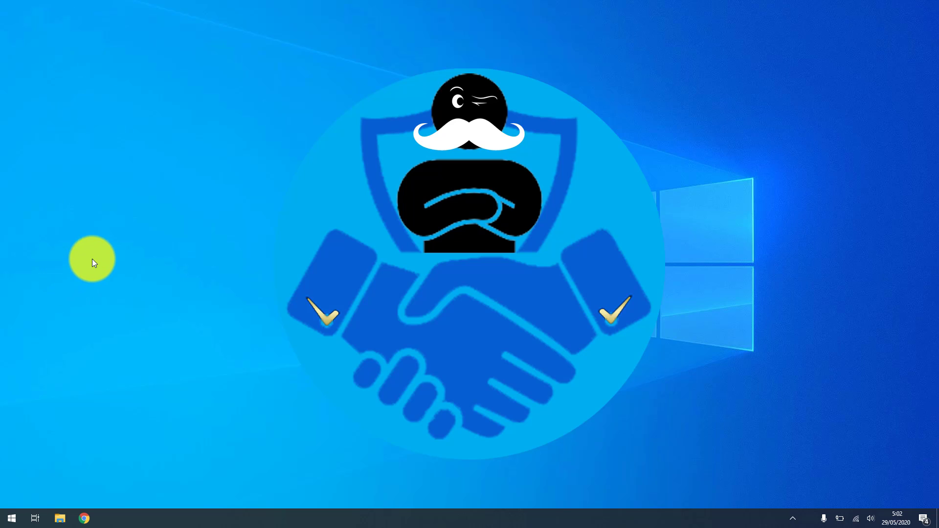
mouse_move(228, 282)
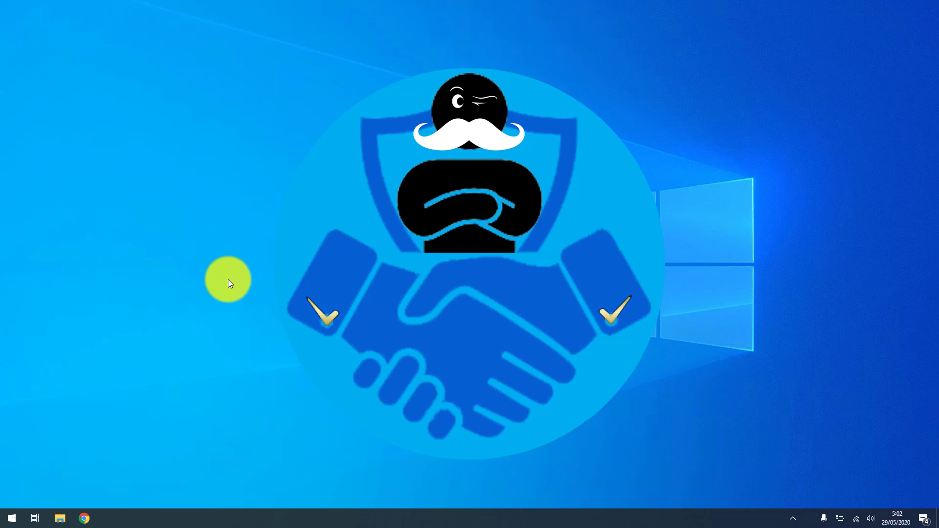
Choose Personalize from the desktop's right-click menu.
right_click(228, 282)
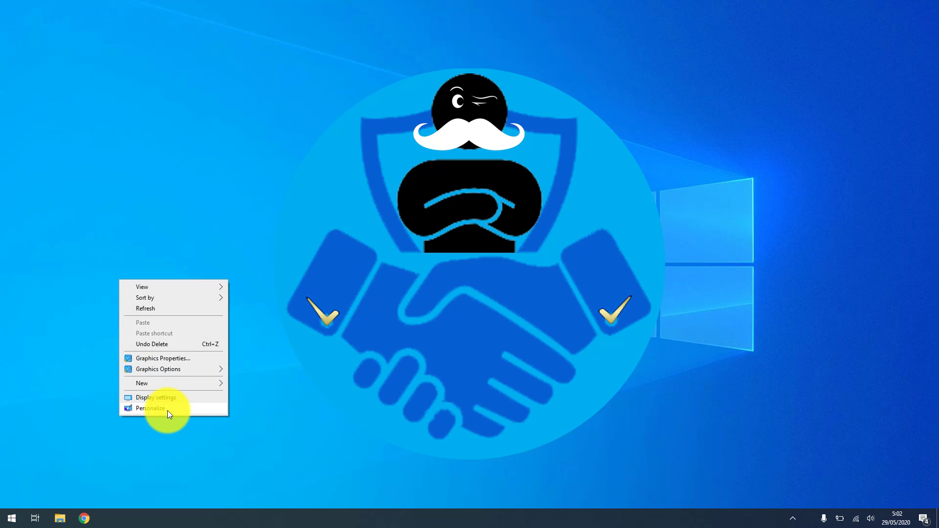
click(150, 408)
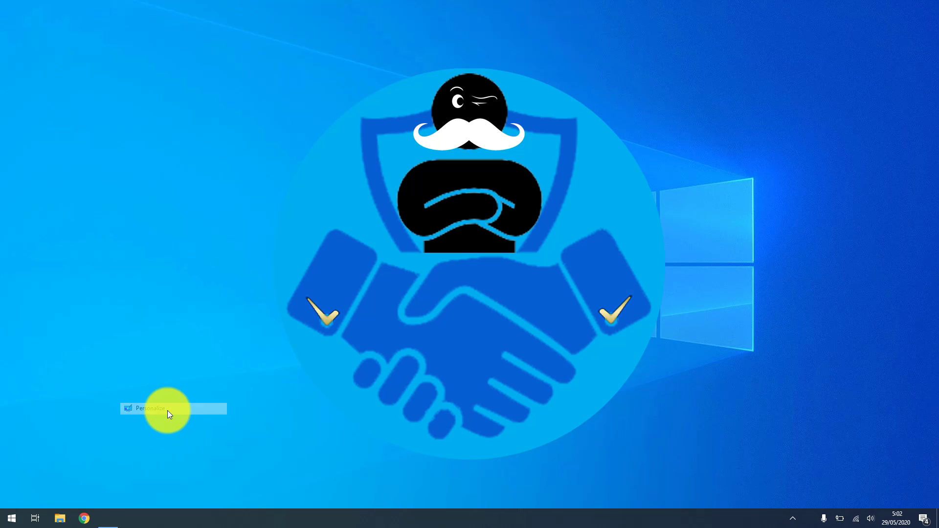
Go from the Background page to the Themes page in Personalization.
click(149, 409)
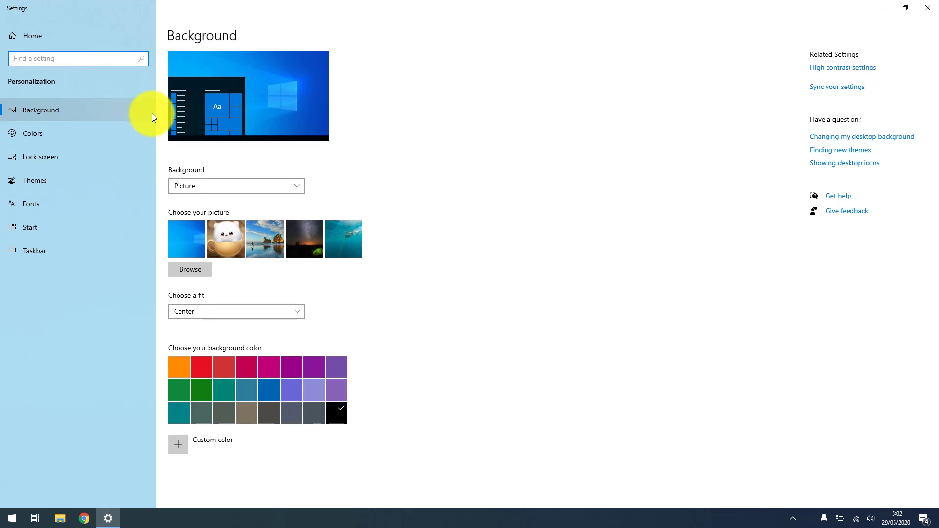
mouse_move(37, 181)
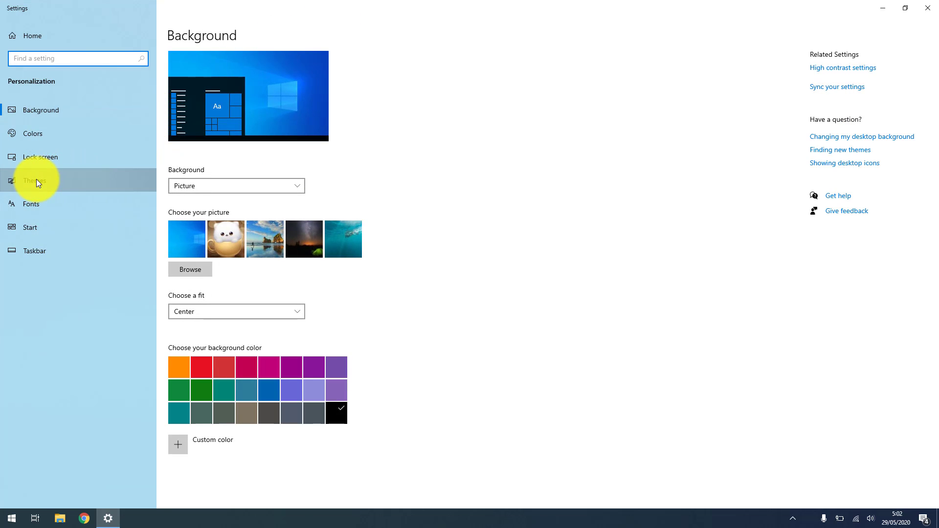
click(36, 180)
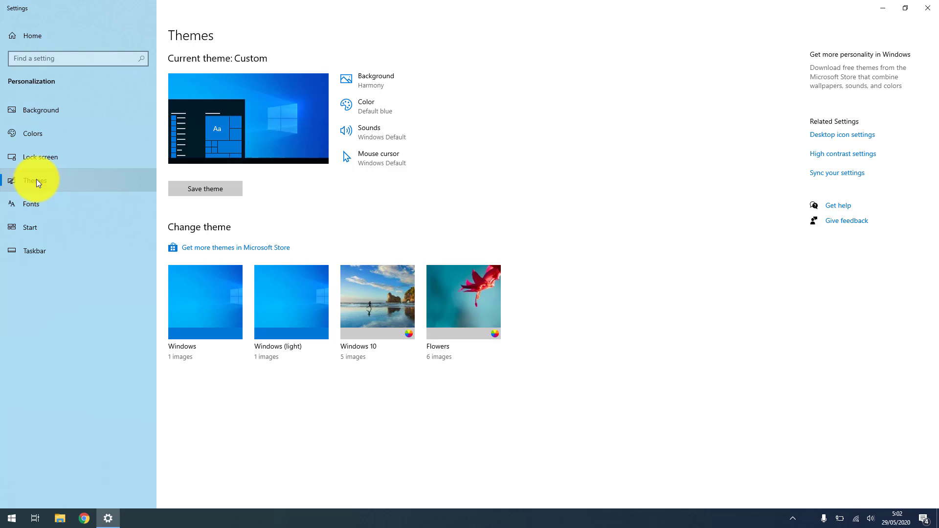
mouse_move(847, 145)
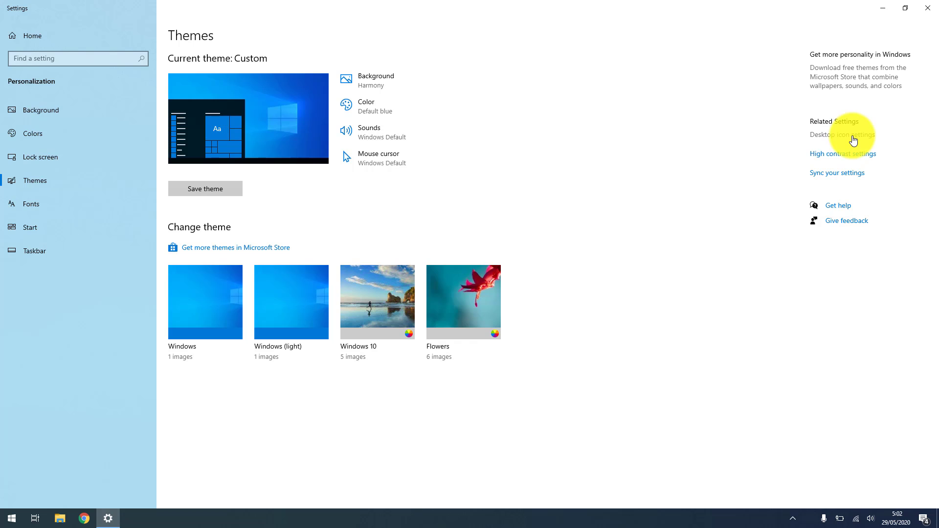
Enable the Computer, User's Files and Recycle Bin desktop icons, leaving the user-folder icon unchanged, and confirm with OK.
click(842, 134)
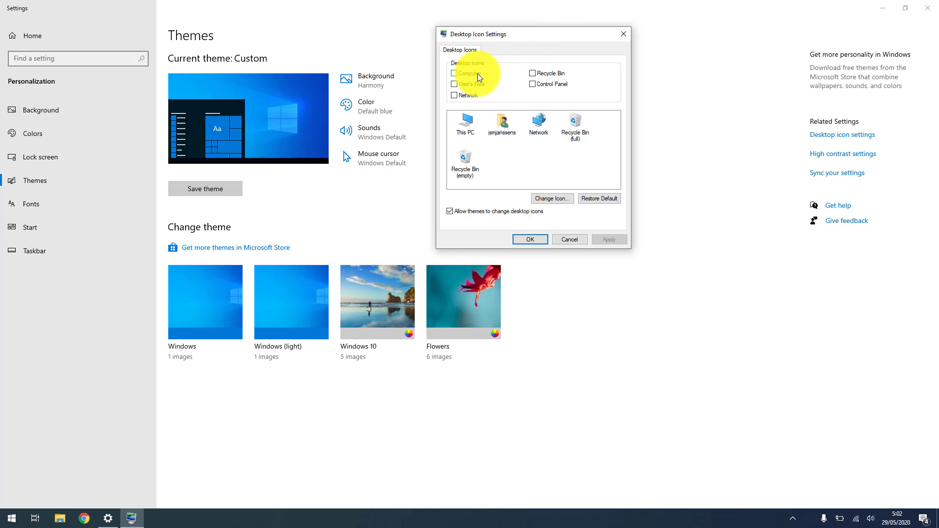
click(453, 74)
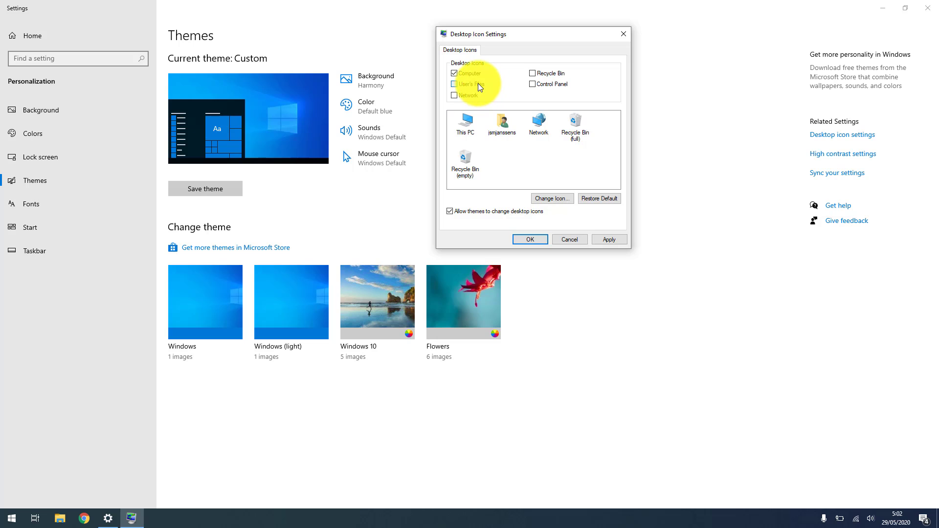
click(454, 84)
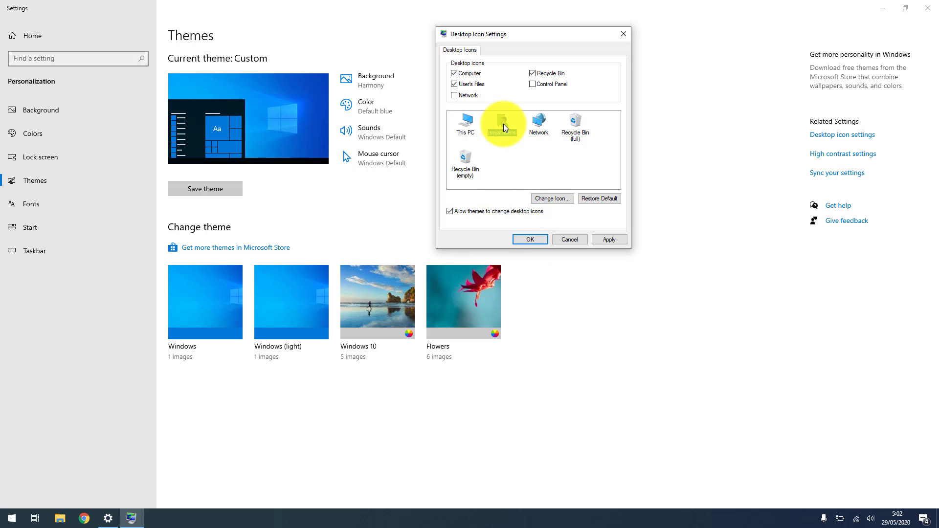
click(551, 198)
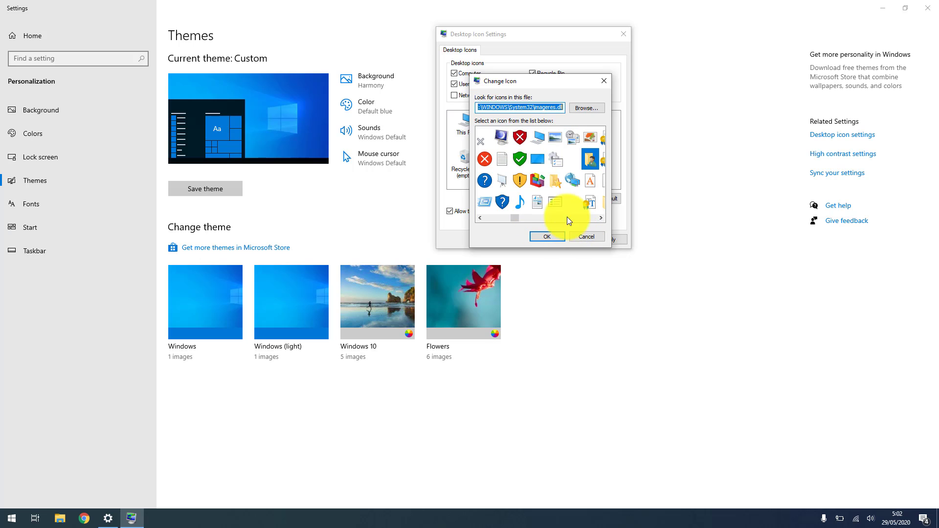
click(586, 236)
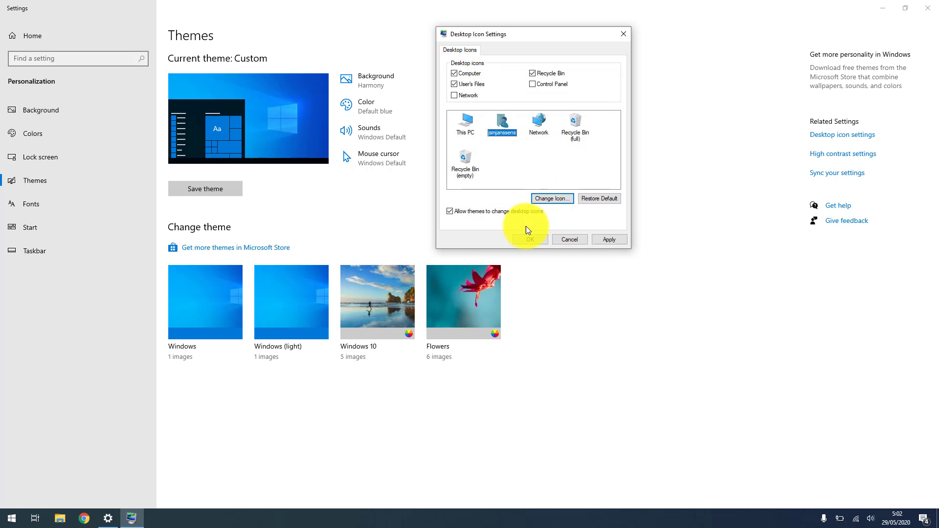
click(528, 239)
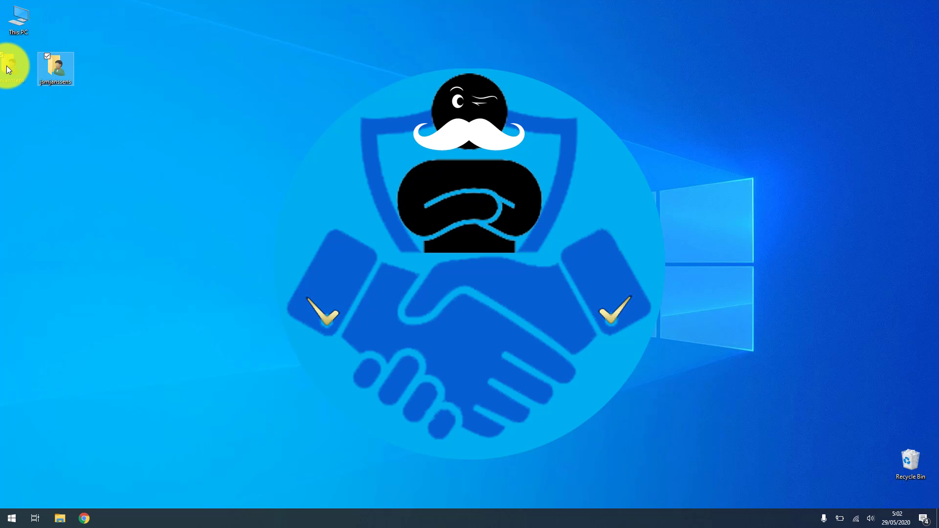
Move the user folder icon to sit directly below This PC in the top-left corner.
drag(55, 67, 18, 78)
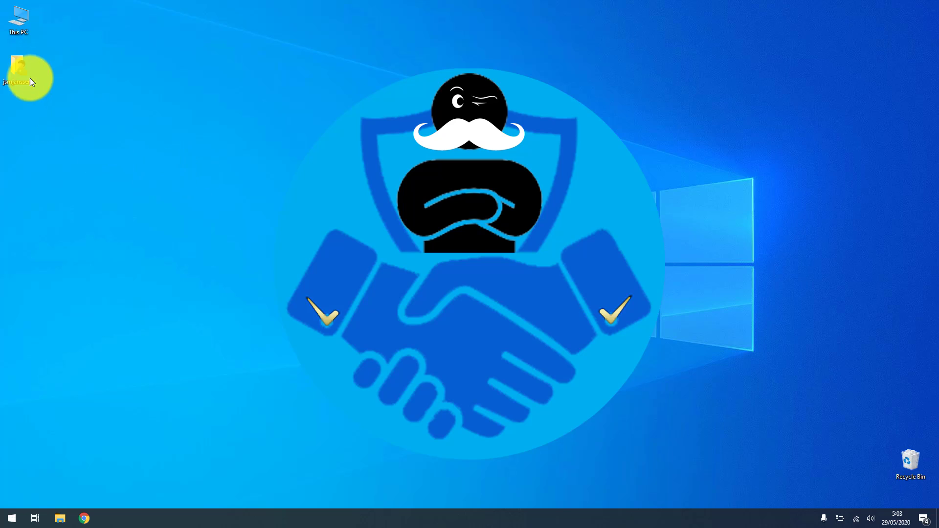